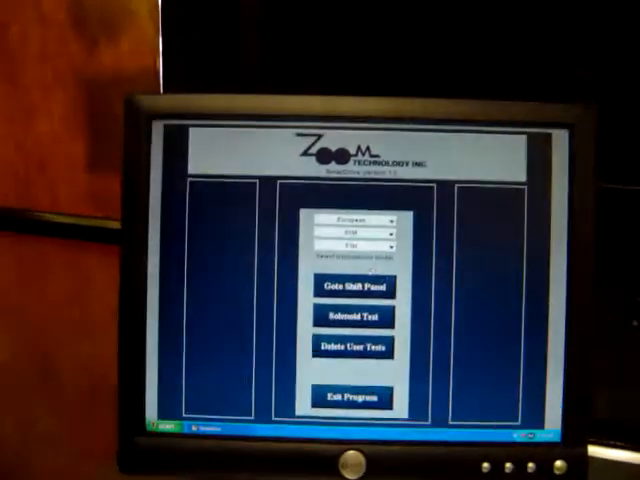
Go to the shift panel for the European 018 vehicle with solenoid, duty, freq and amps readouts.
{"action": "left_click", "coordinate": [350, 315]}
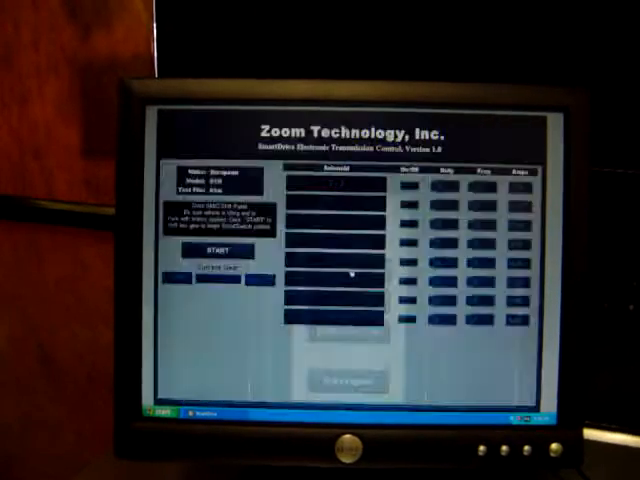